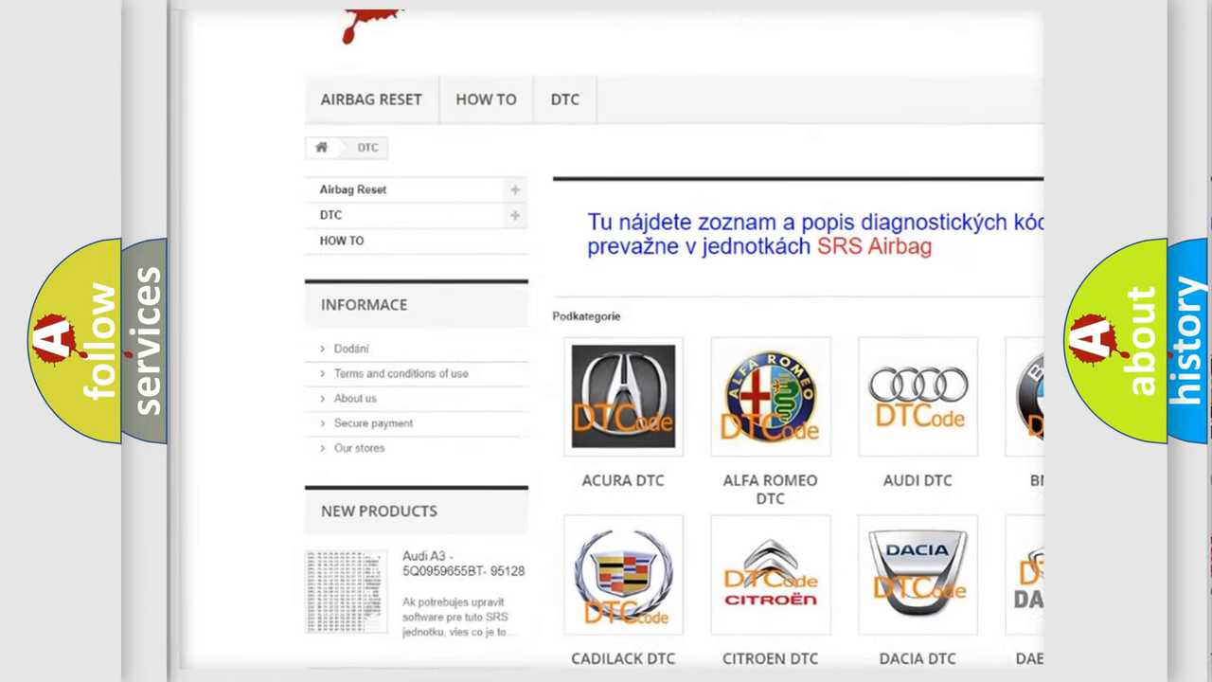
pyautogui.scroll(-3)
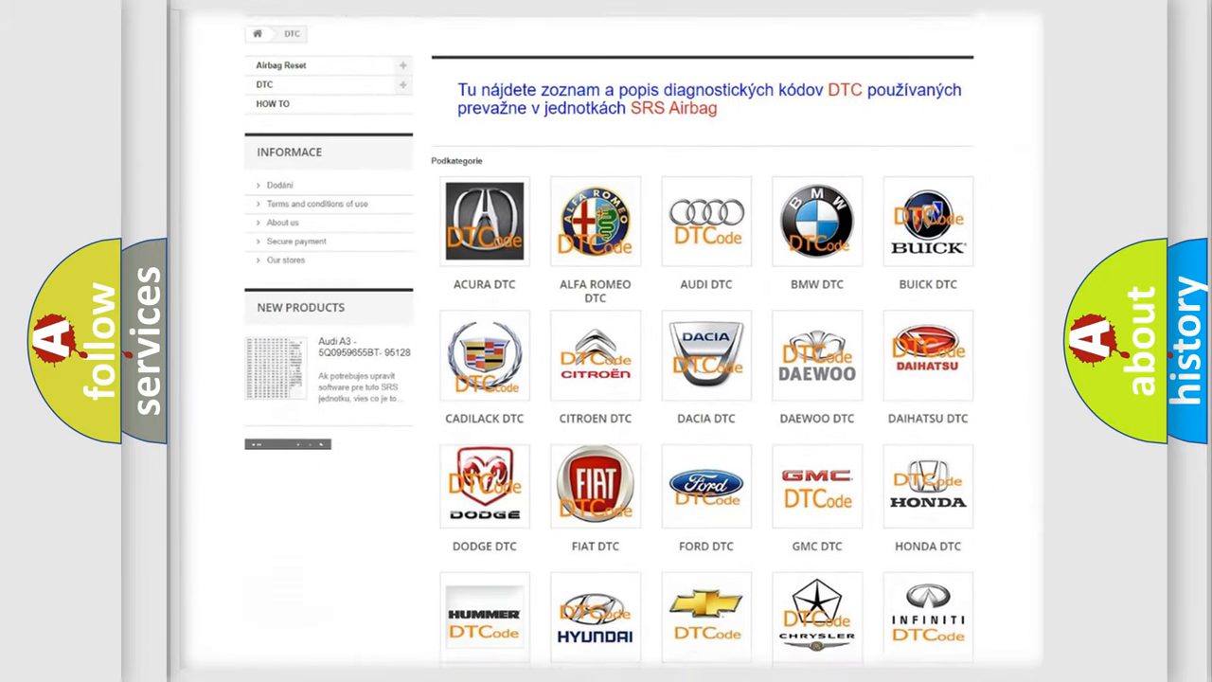
pyautogui.scroll(-3)
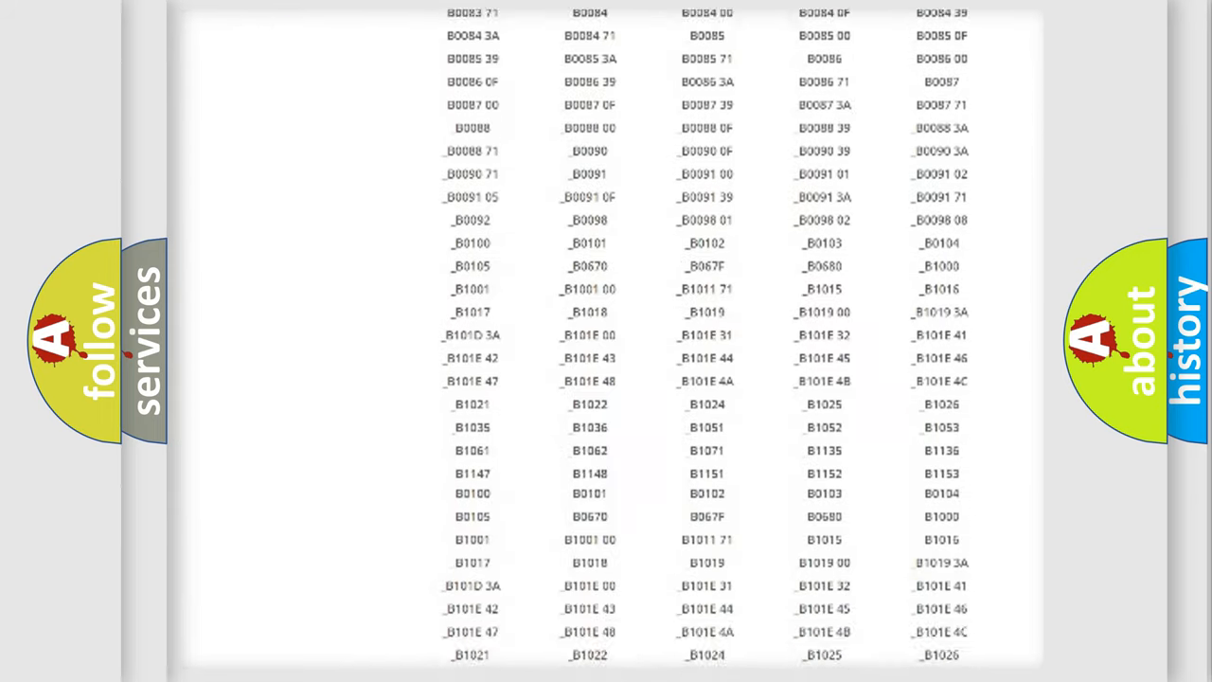
pyautogui.scroll(-3)
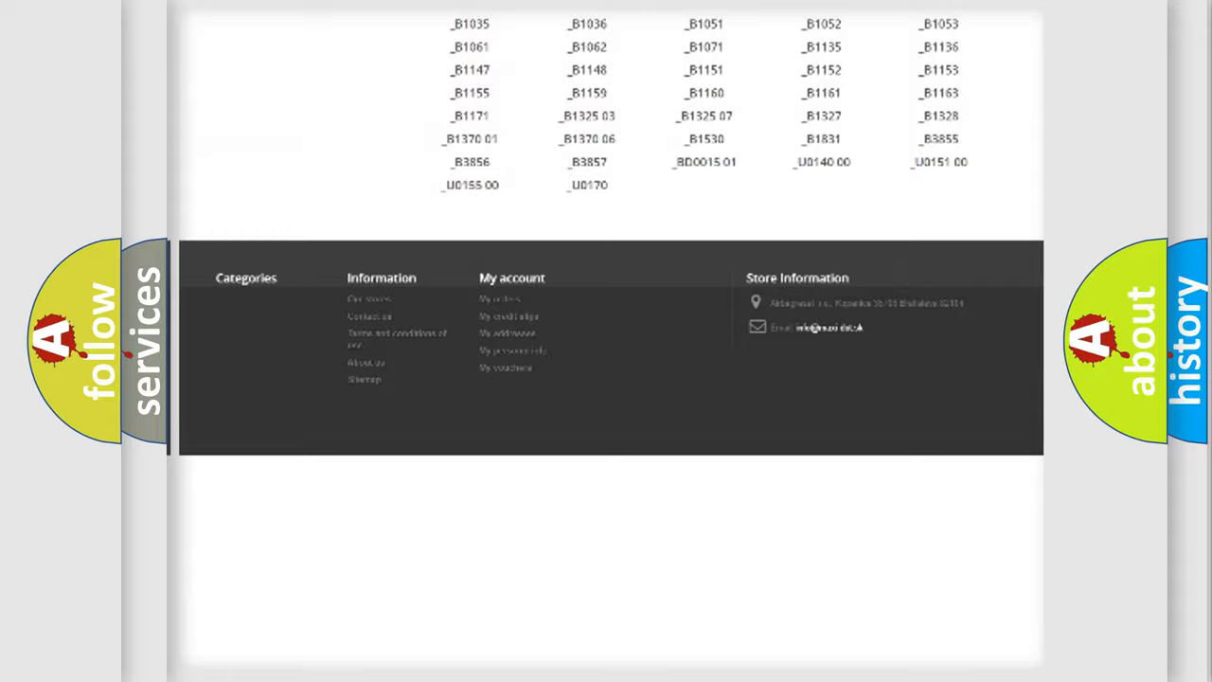
pyautogui.scroll(3)
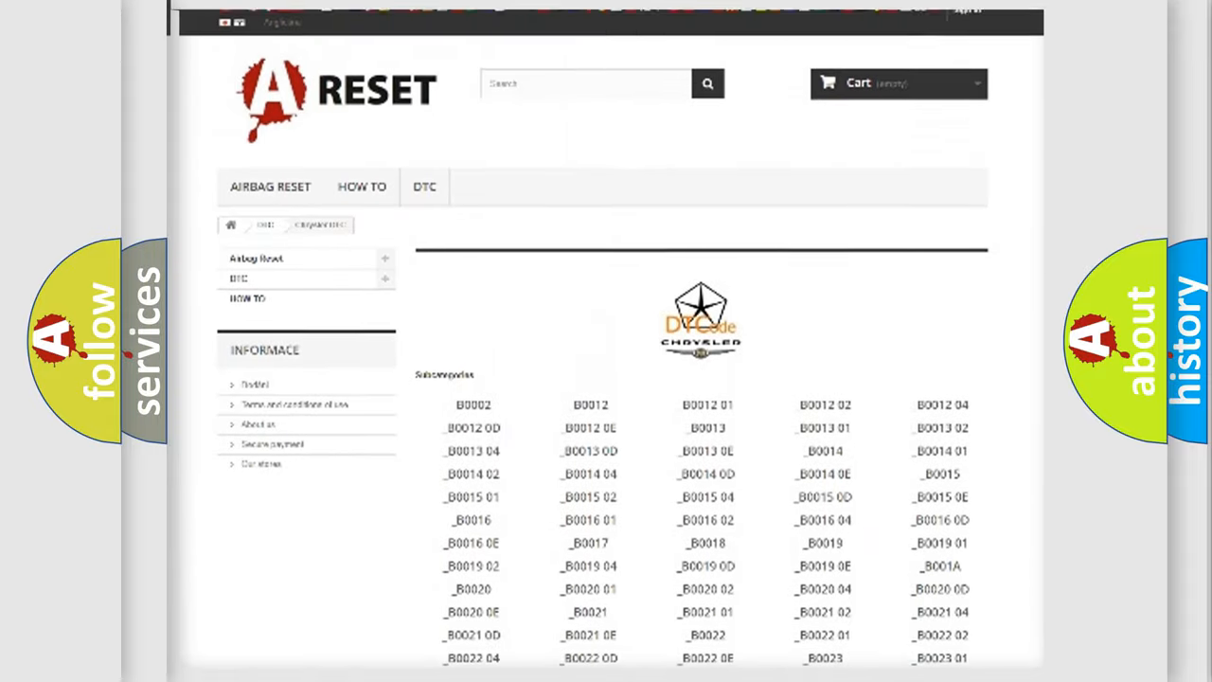